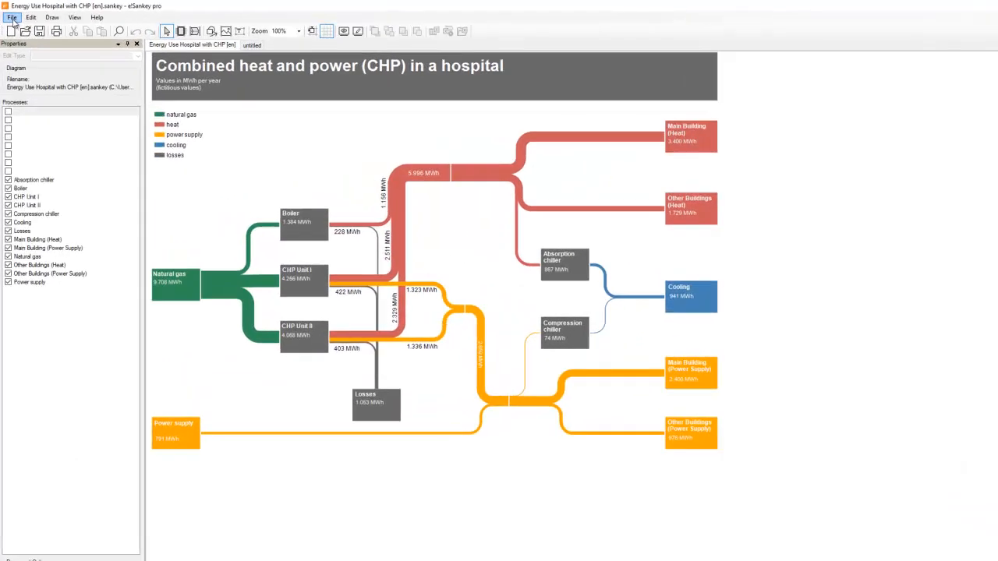
# - Start exporting the hospital CHP diagram via File > Export
pyautogui.click(13, 17)
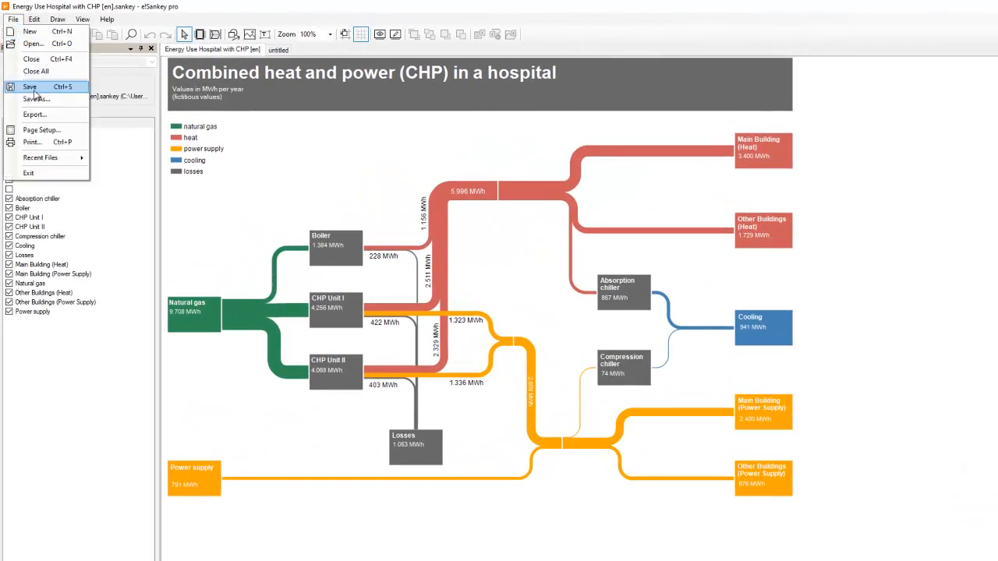
pyautogui.click(34, 115)
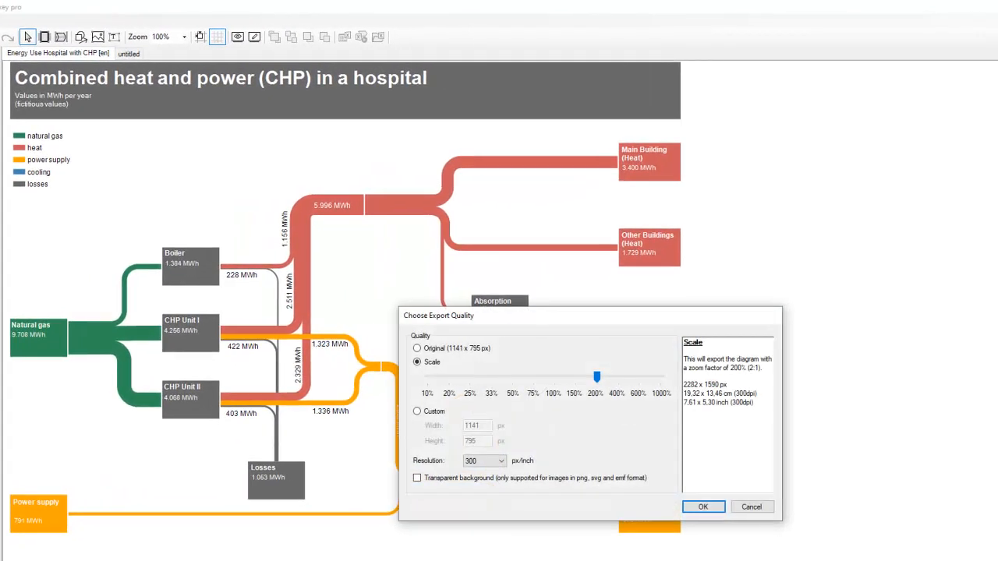
pyautogui.moveTo(477, 330)
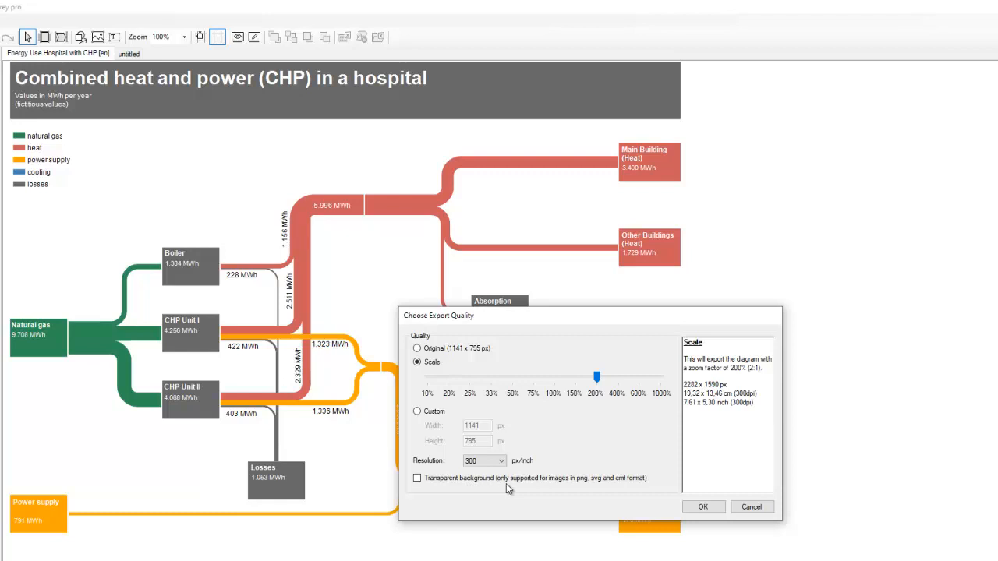
pyautogui.moveTo(586, 490)
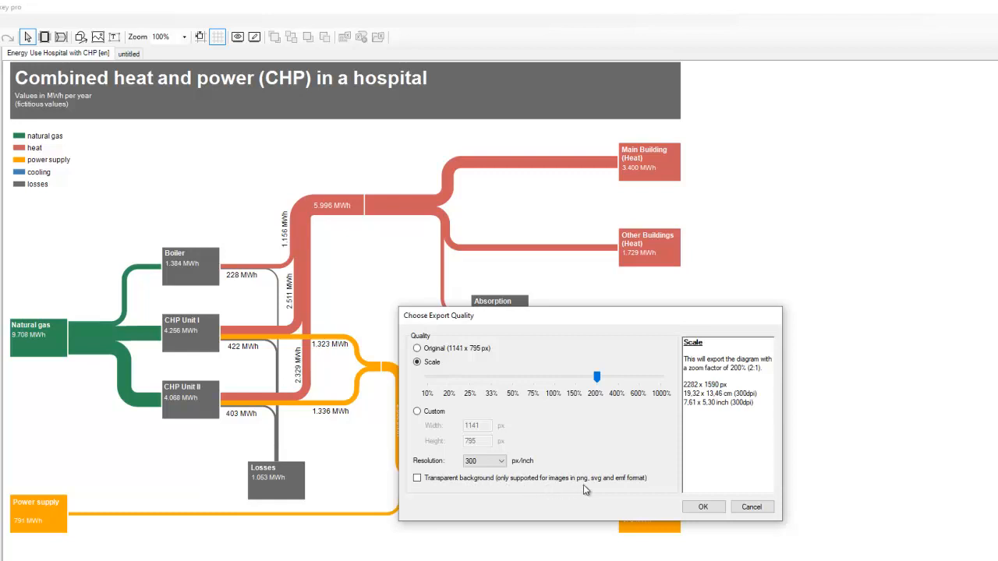
pyautogui.moveTo(636, 496)
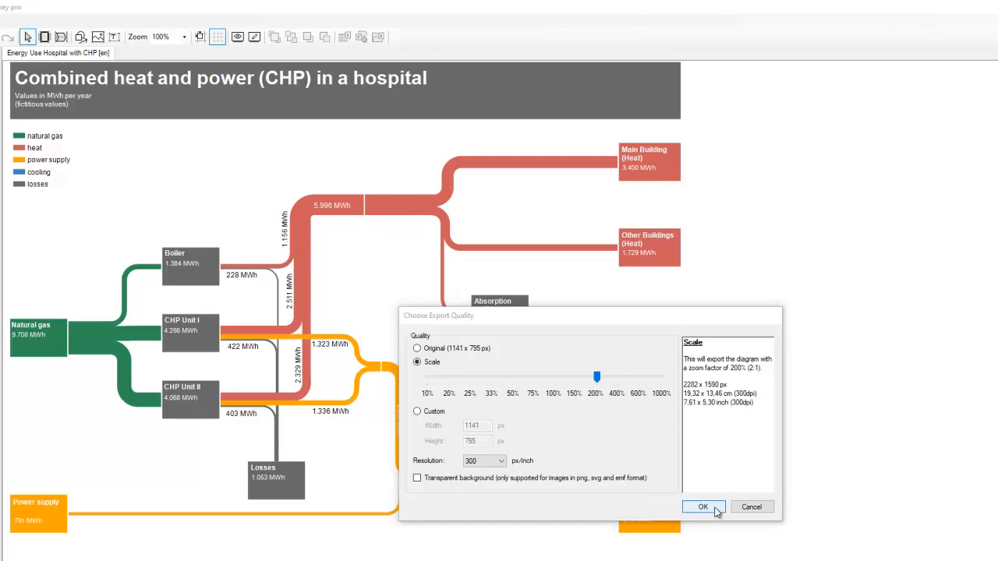
# - Accept the export quality at 200% scale and 300 px/inch
pyautogui.click(702, 507)
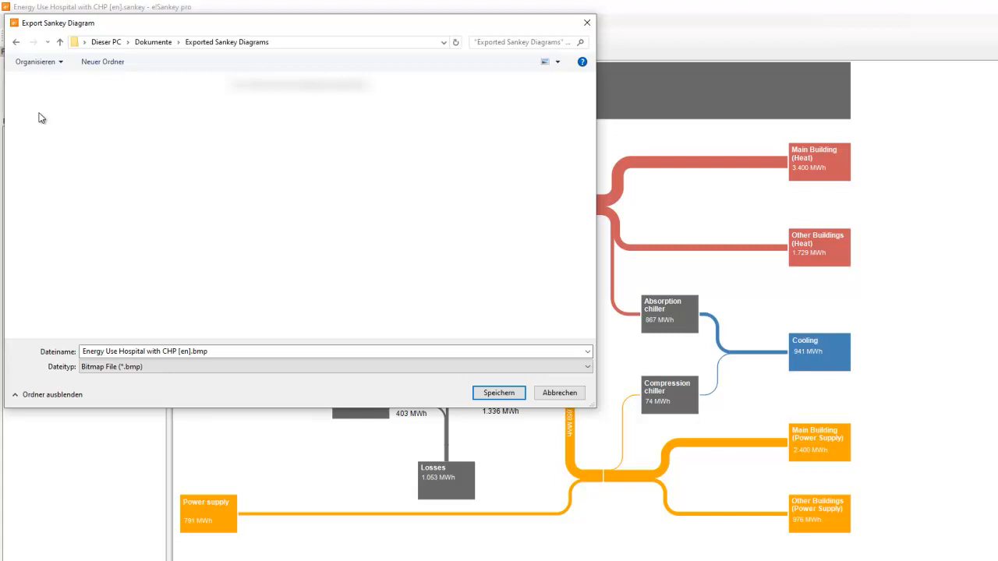
# - Save the export as 'Energy Use Hospital with CHP [en].svg' in Scalable Vector Graphics format
pyautogui.click(586, 366)
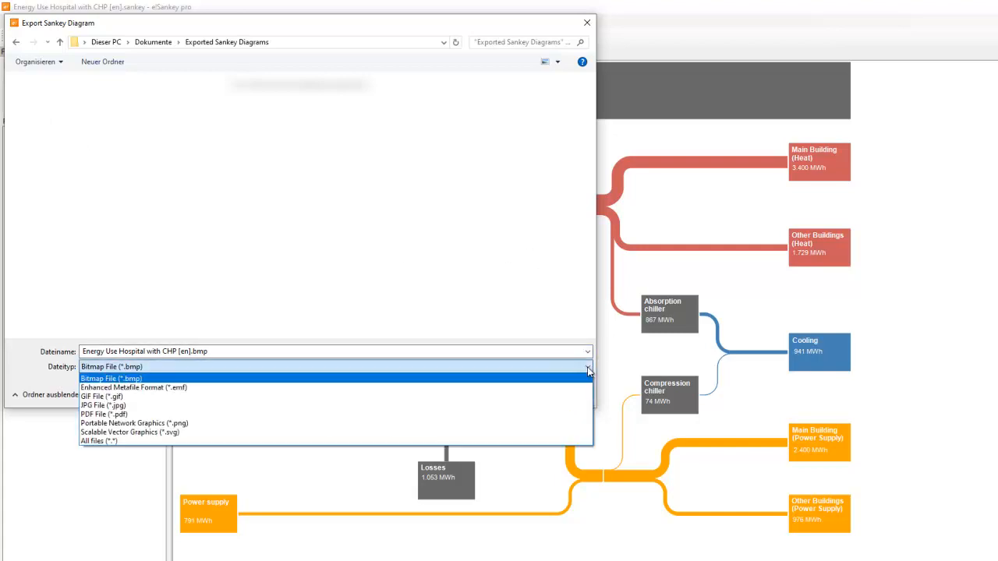
pyautogui.click(130, 432)
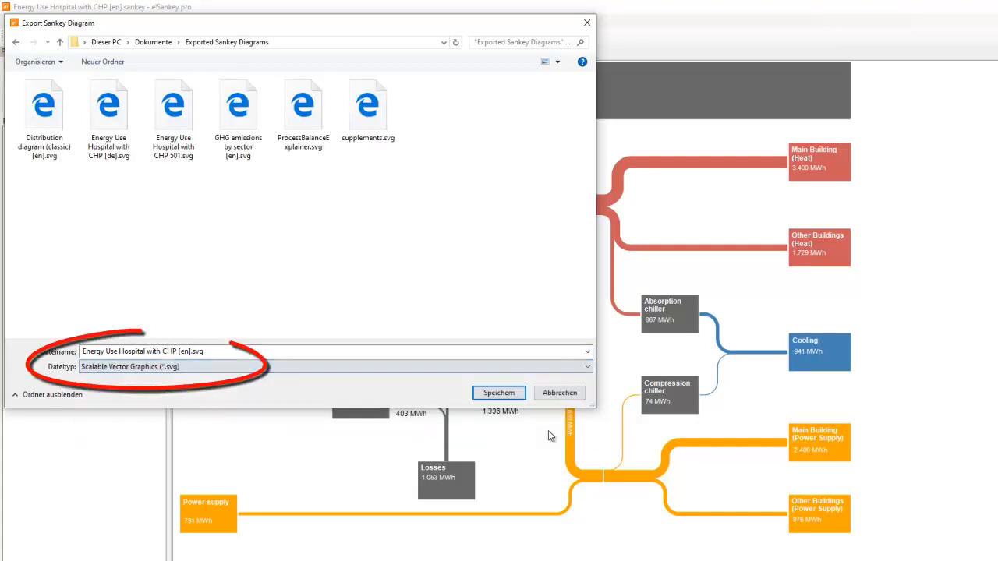
pyautogui.click(226, 350)
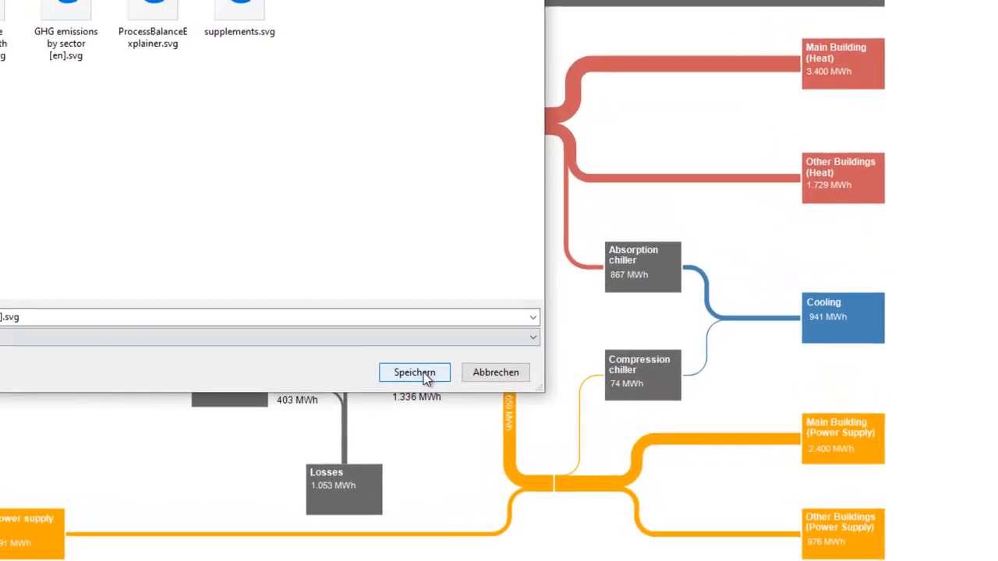
pyautogui.click(415, 372)
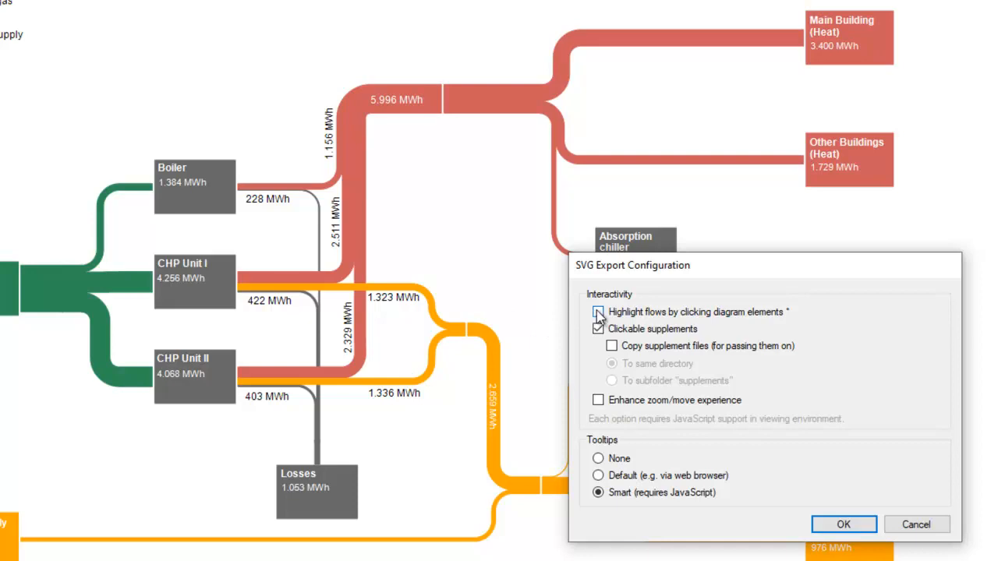
# - Confirm SVG export with highlight flows on click, enhanced zoom/move and smart tooltips
pyautogui.click(599, 312)
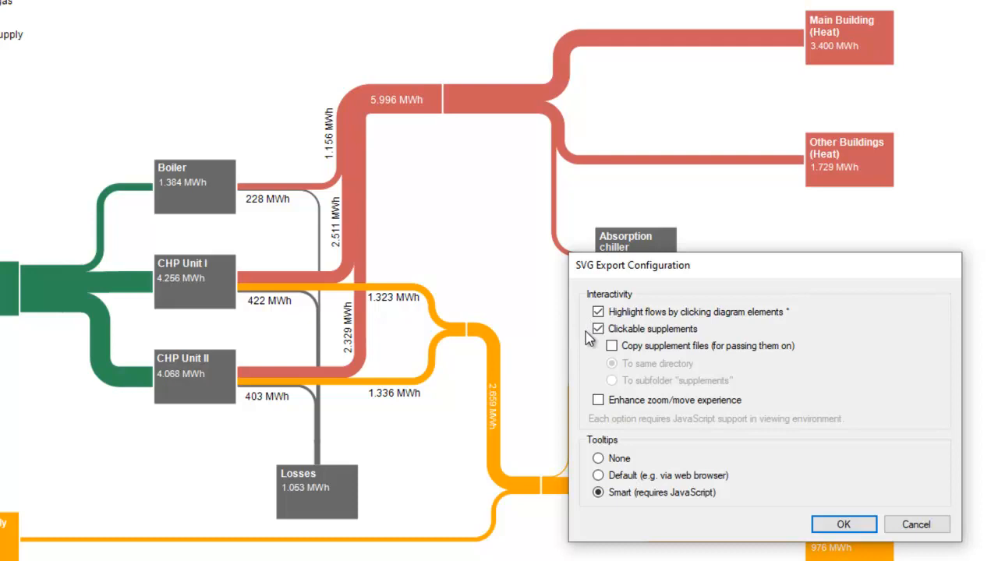
pyautogui.click(599, 399)
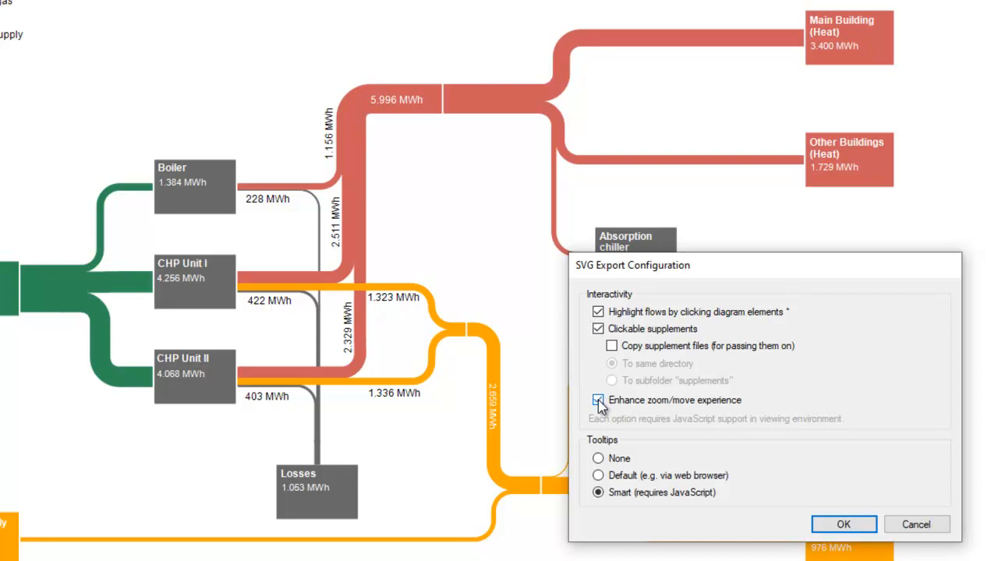
pyautogui.click(599, 400)
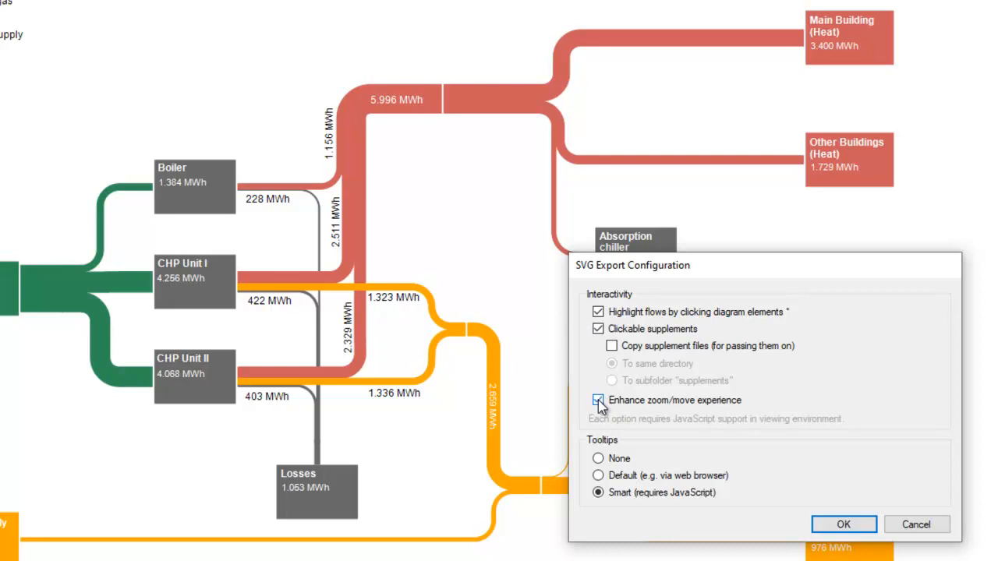
pyautogui.click(599, 400)
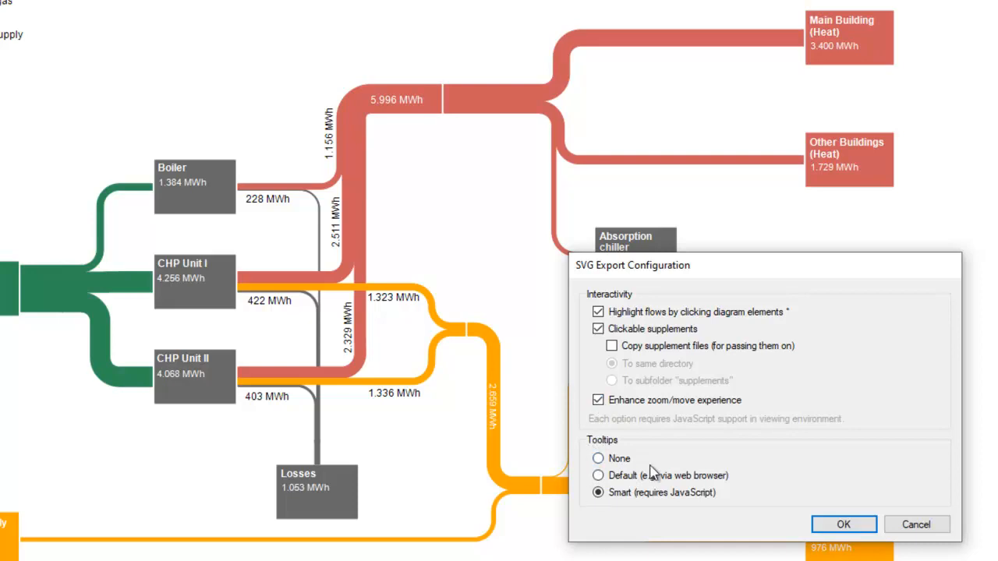
pyautogui.moveTo(730, 501)
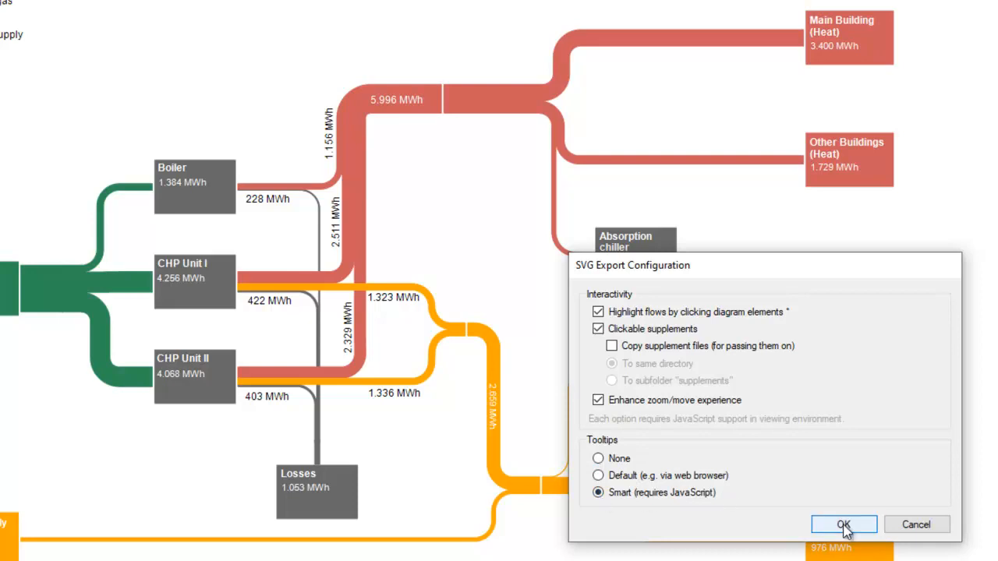
pyautogui.click(844, 524)
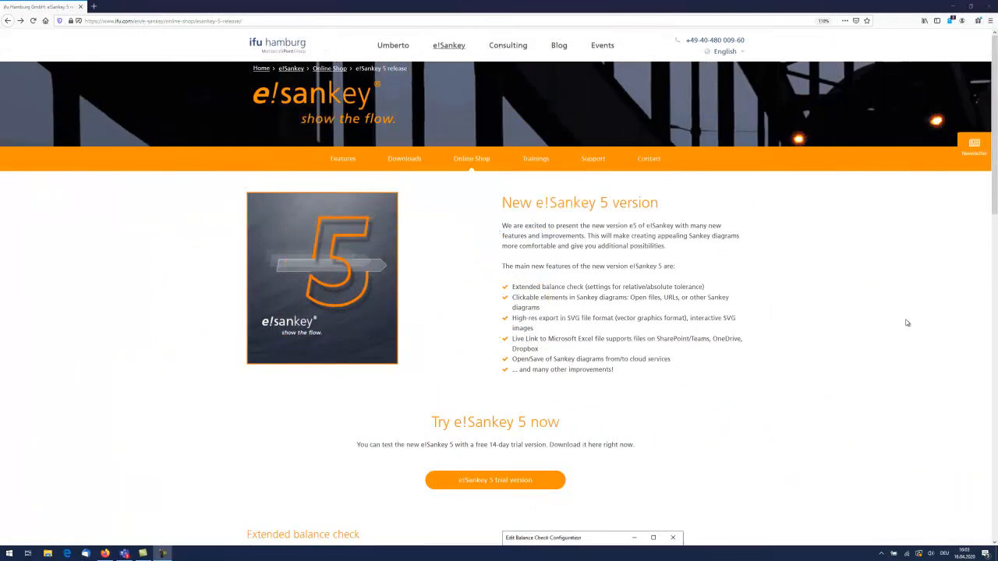
# - View the interactive CHP hospital SVG example on the ifu web page
pyautogui.scroll(-3)
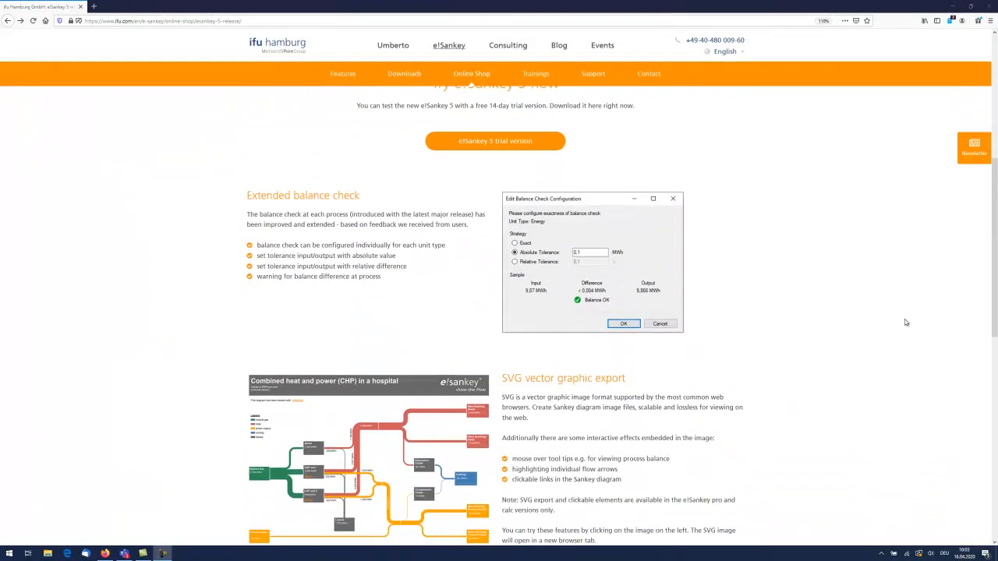
pyautogui.click(366, 460)
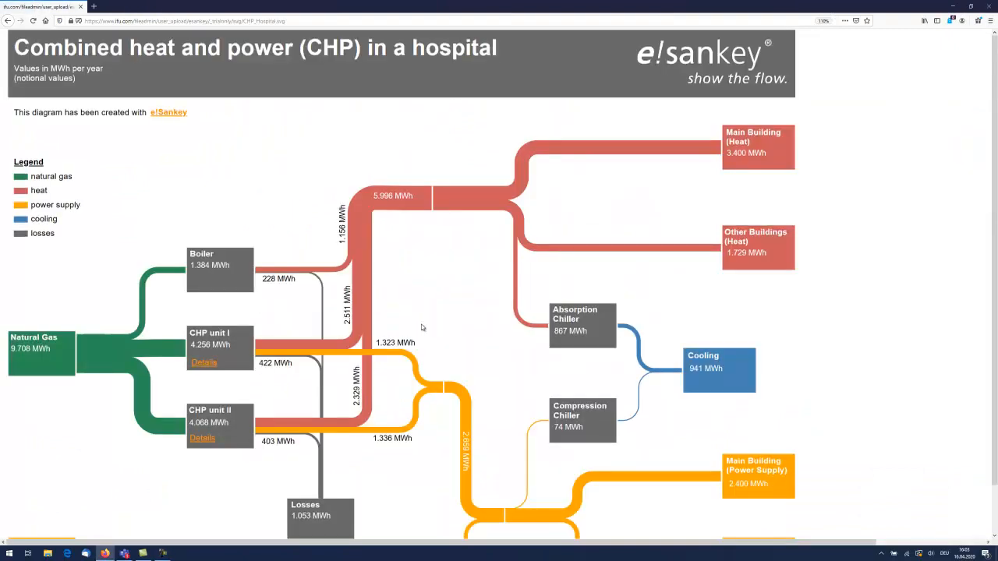
pyautogui.moveTo(237, 288)
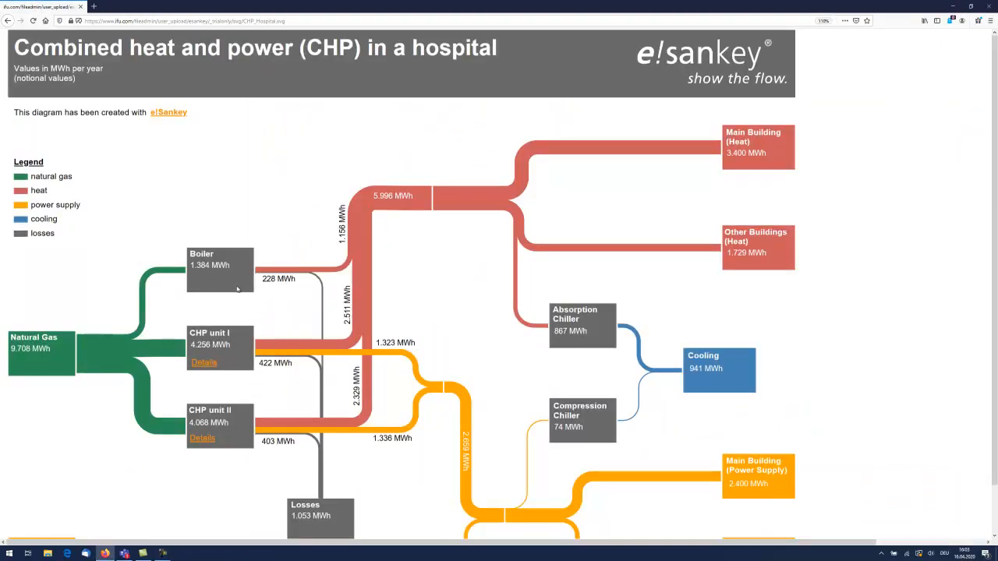
pyautogui.moveTo(221, 268)
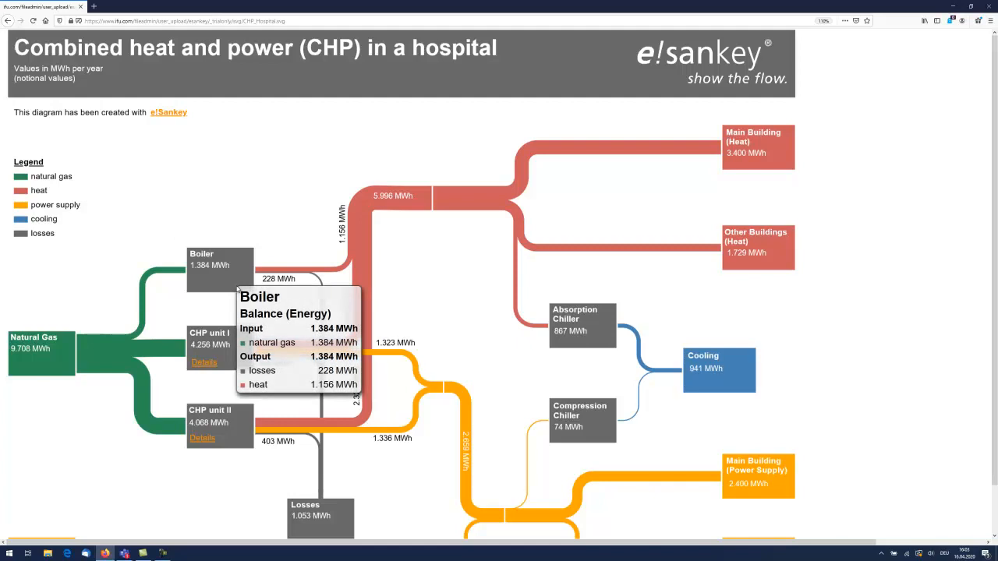
pyautogui.moveTo(367, 226)
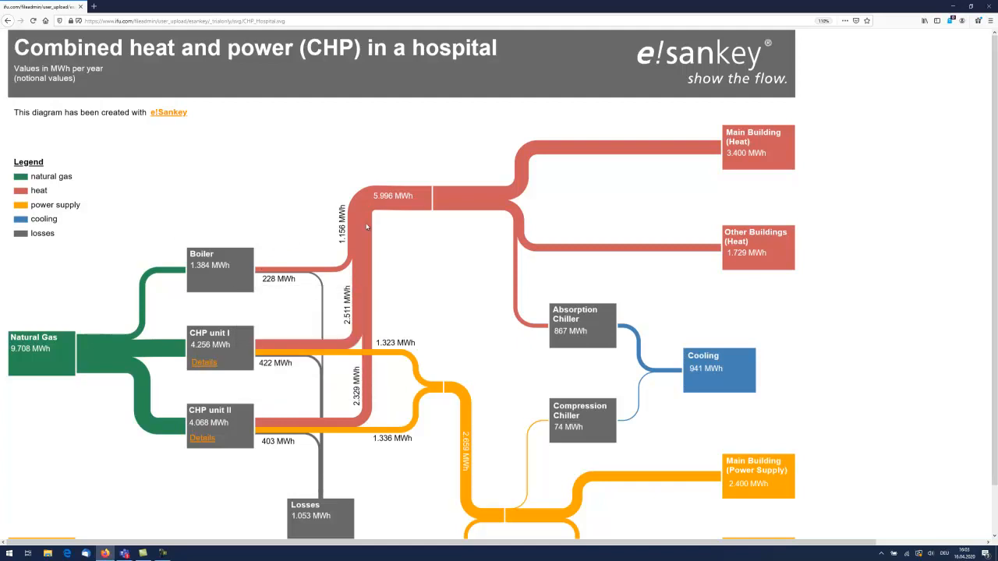
pyautogui.moveTo(393, 231)
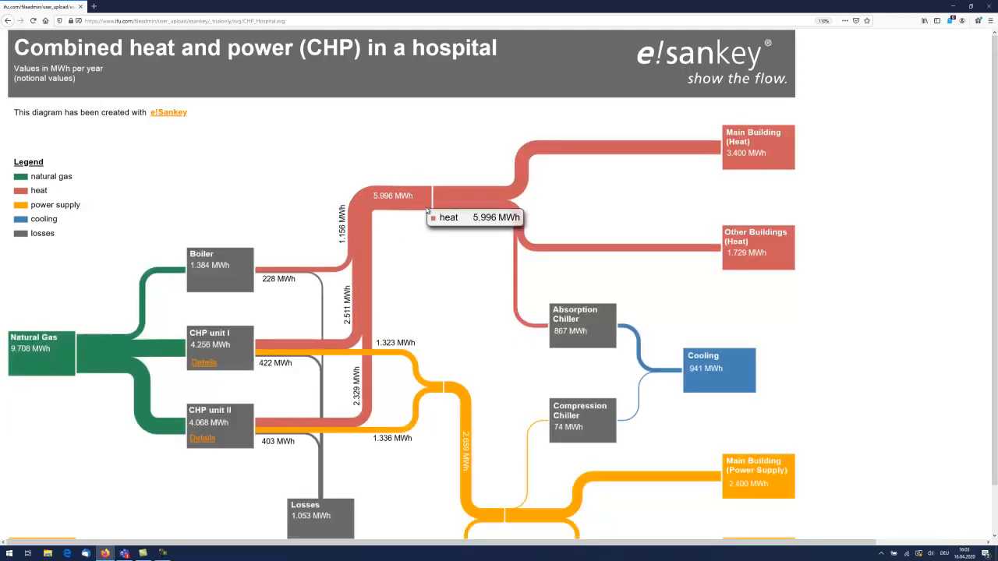
pyautogui.moveTo(209, 372)
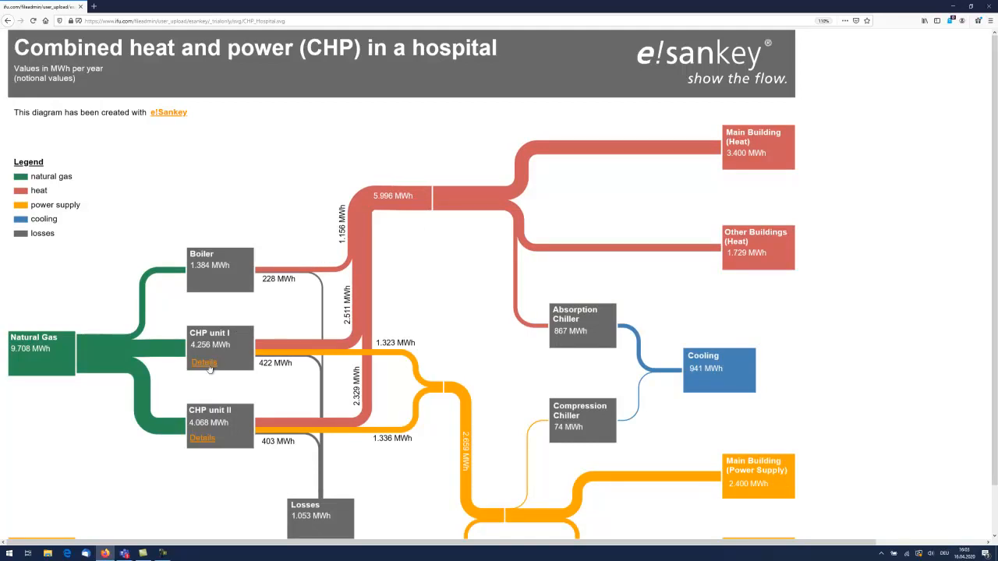
pyautogui.click(204, 361)
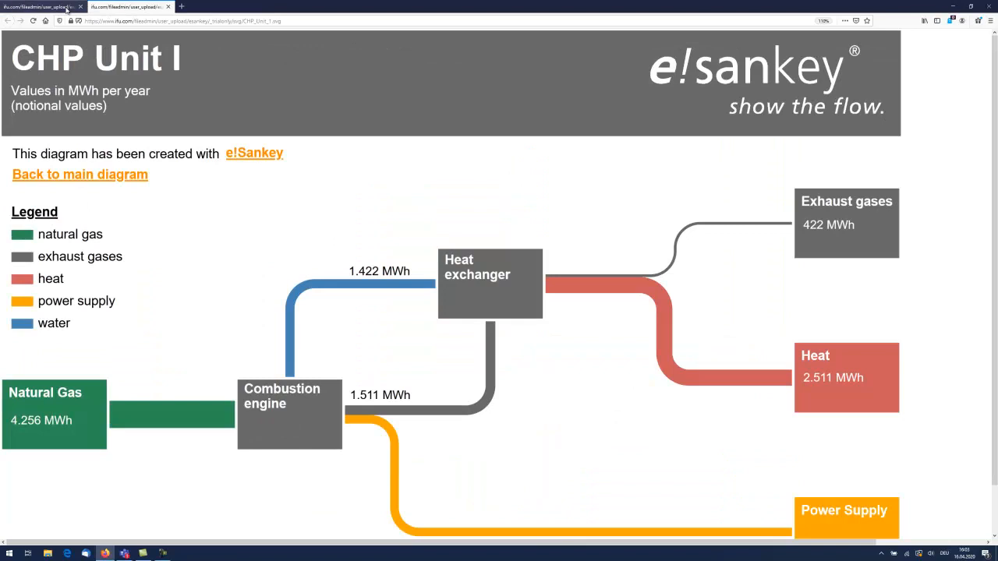
pyautogui.click(80, 175)
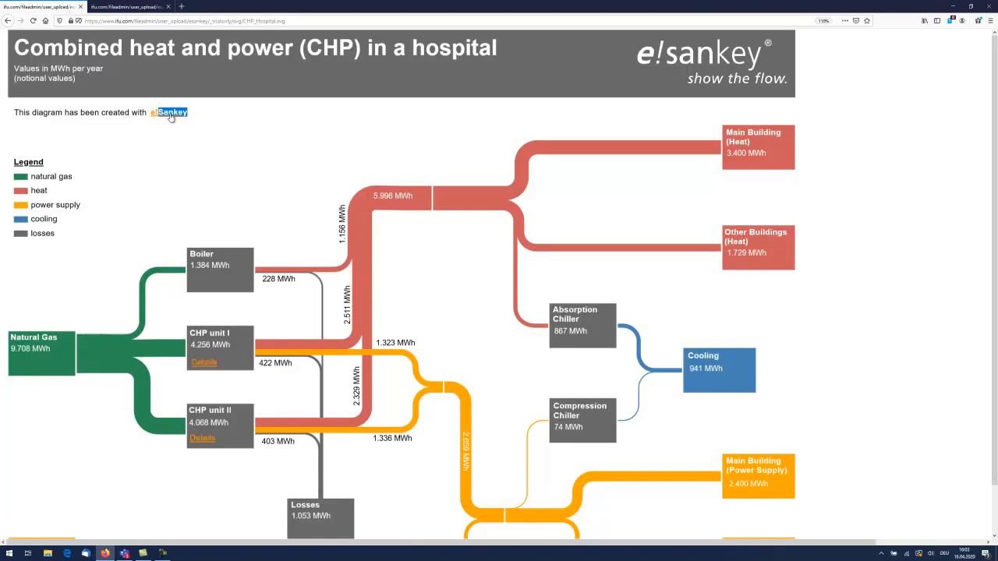